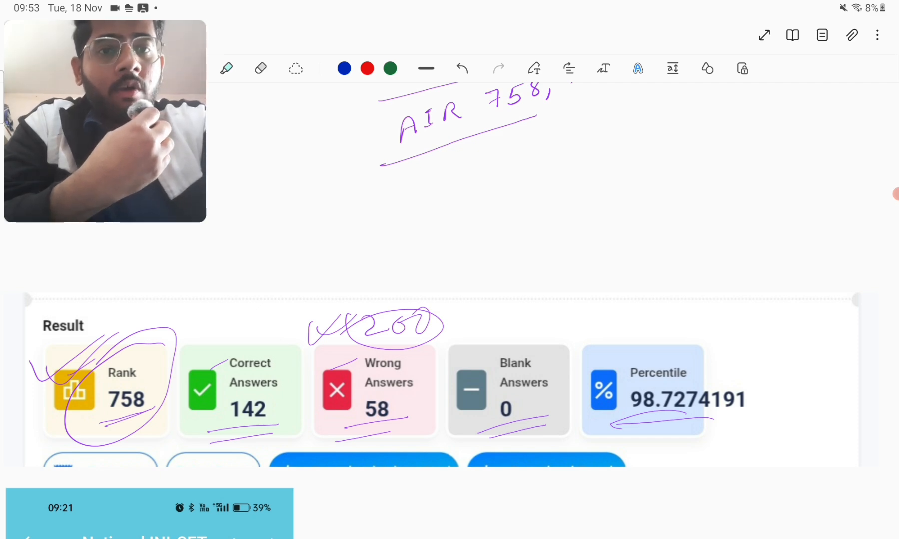
Scroll past the annotated result screenshots to the page with the two Champions test analyses
scroll(down, 3)
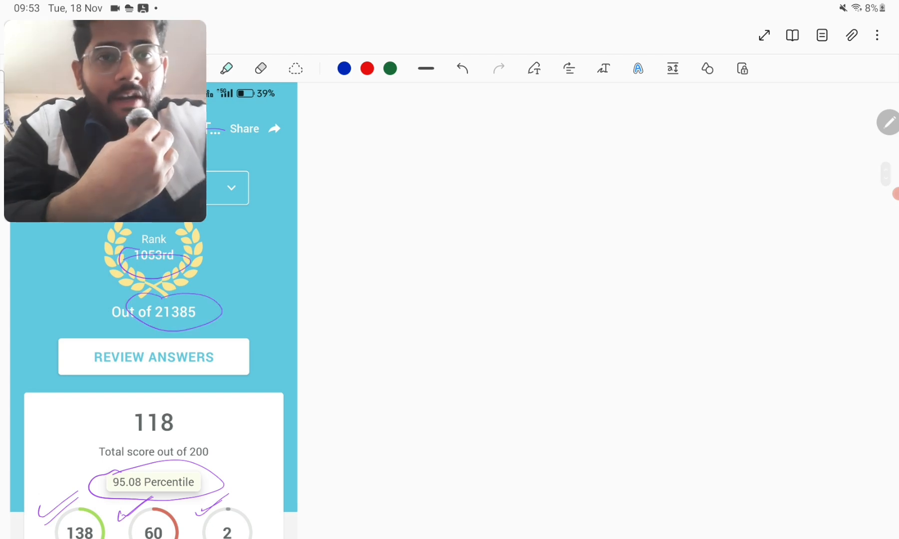
scroll(down, 3)
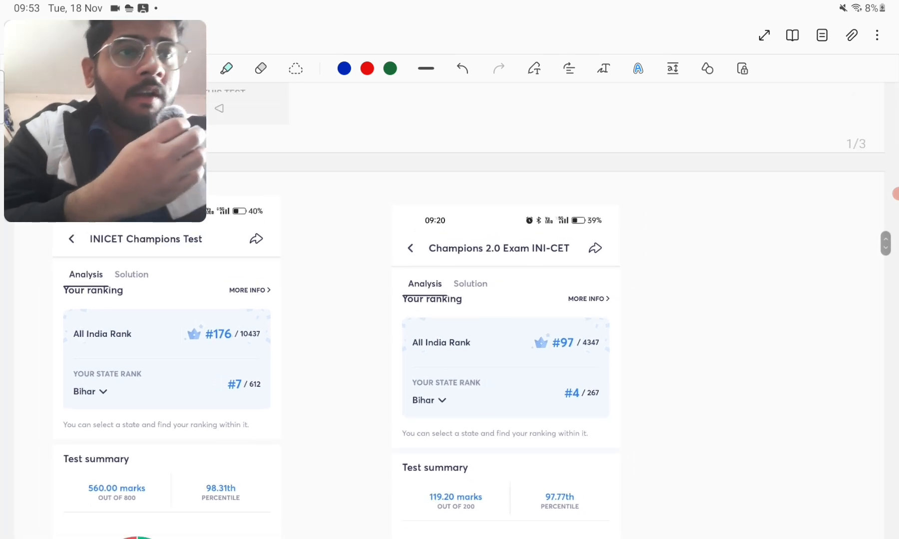
Circle #176, 98.31th percentile, the Champions 2.0 title, answer counts and the GT Analytics title
scroll(down, 3)
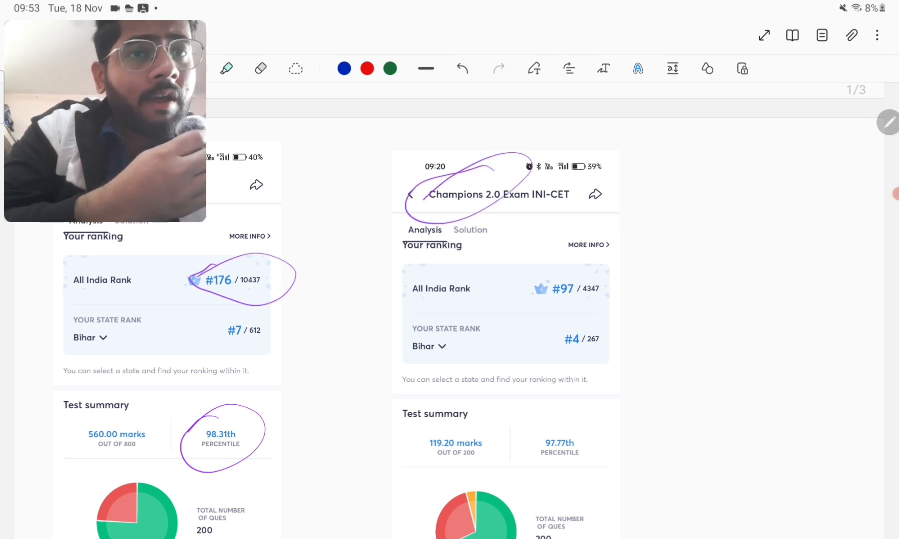
scroll(down, 3)
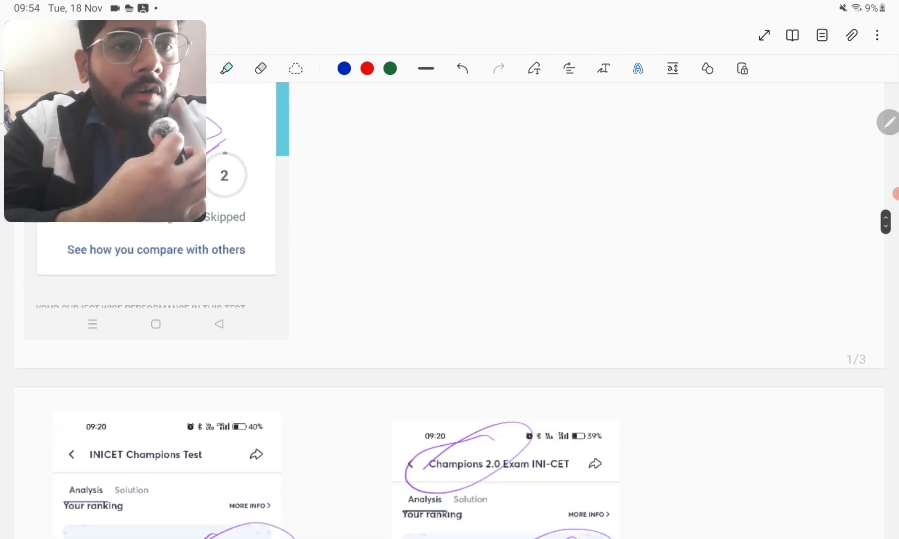
scroll(down, 3)
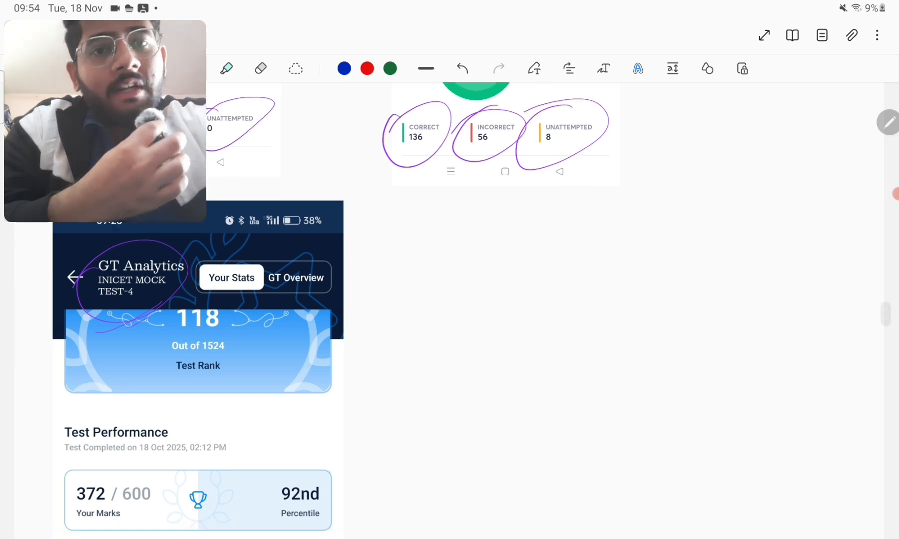
Circle GT Analytics' 118 Test Rank and 92nd Percentile, then Champions 2.0's #97 and 97.77th percentile
scroll(down, 3)
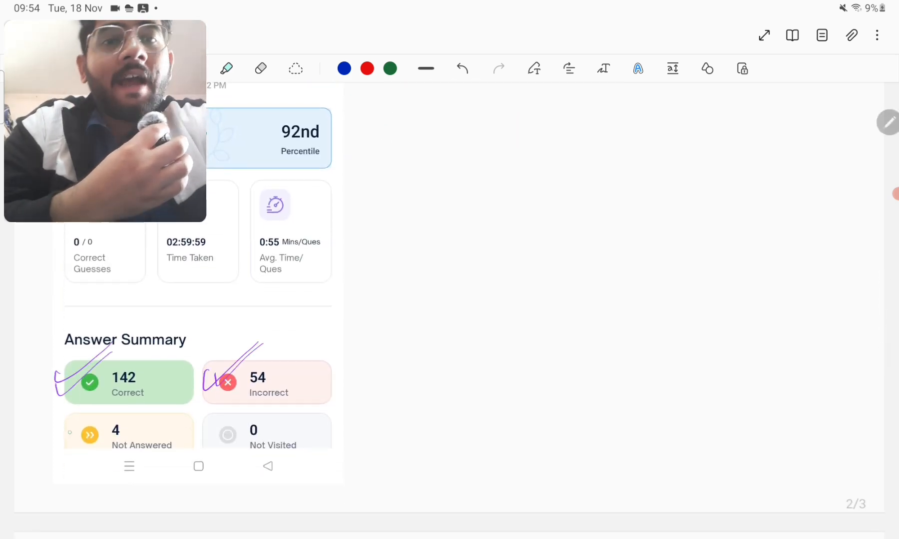
scroll(up, 3)
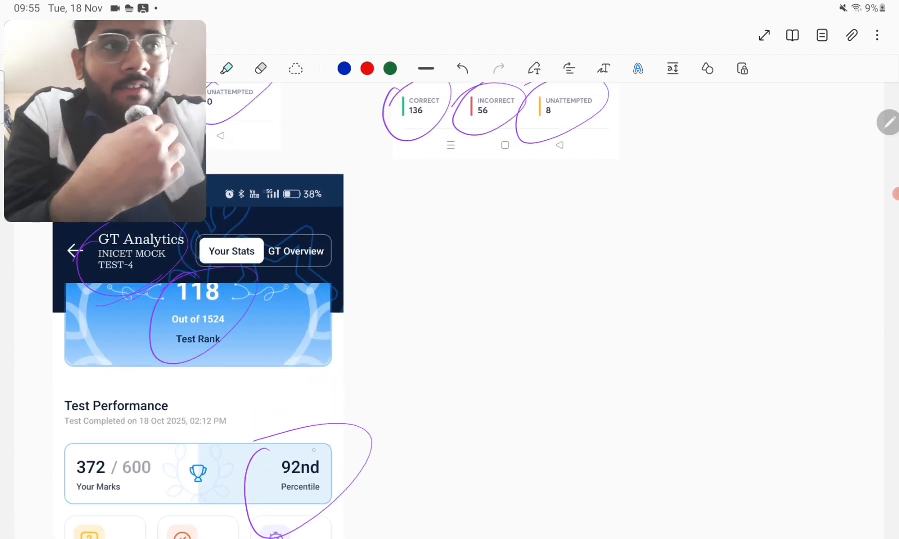
scroll(down, 3)
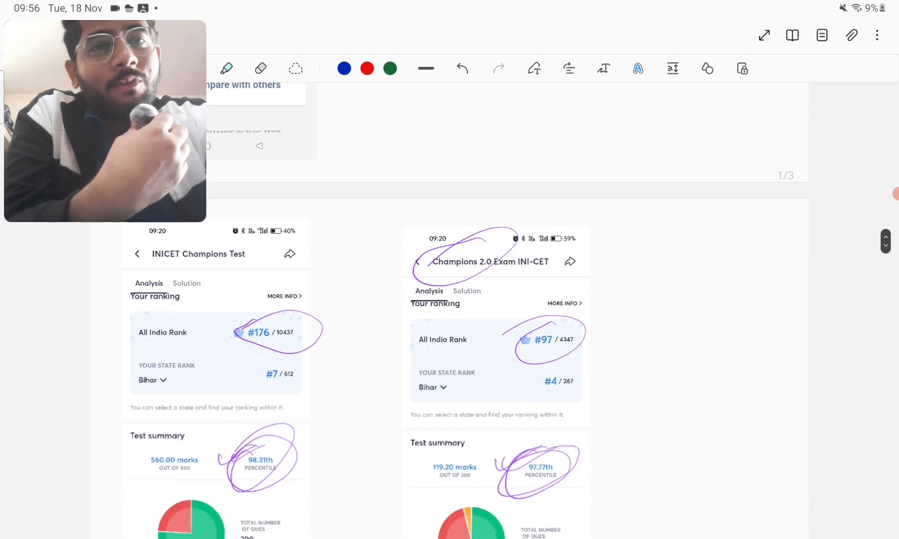
Label the INICET Mock 14 screenshot 'Dams', circle 26 of 839, add '~97', and show page thumbnails
scroll(down, 3)
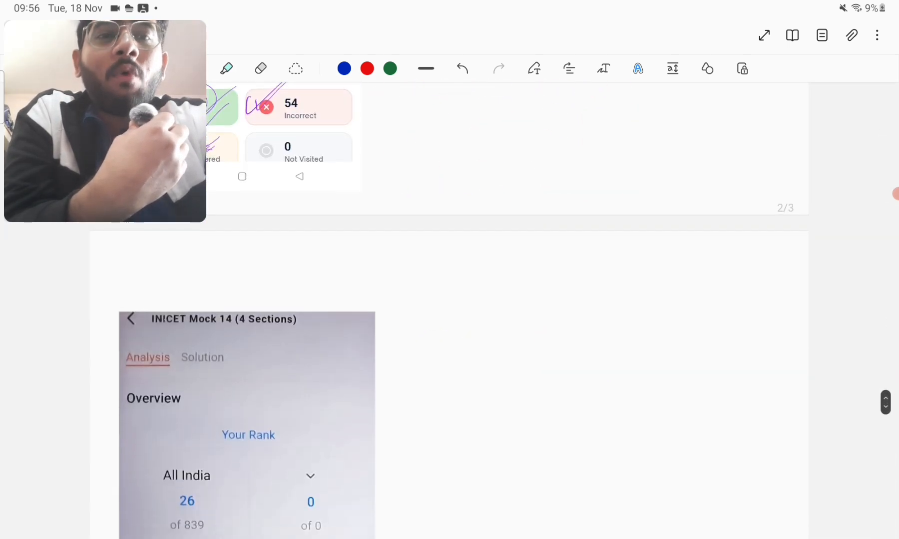
scroll(down, 3)
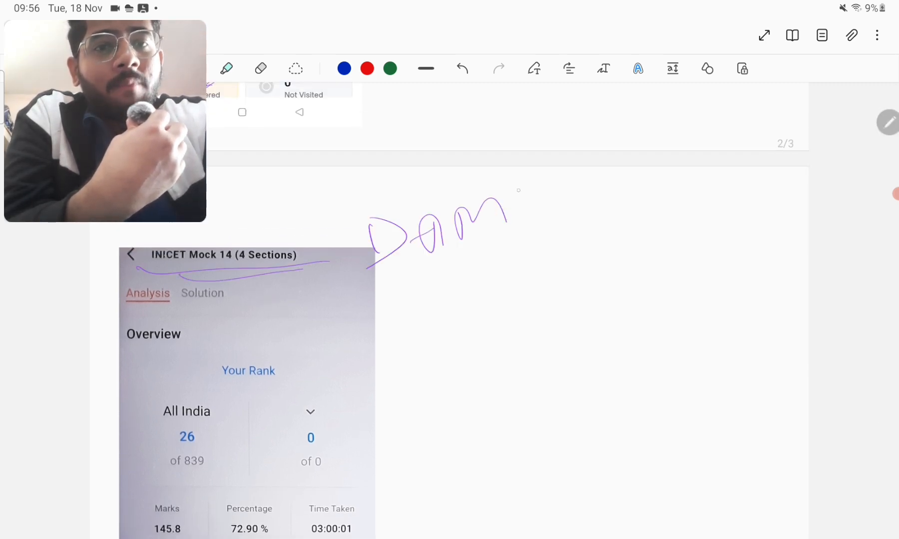
scroll(down, 3)
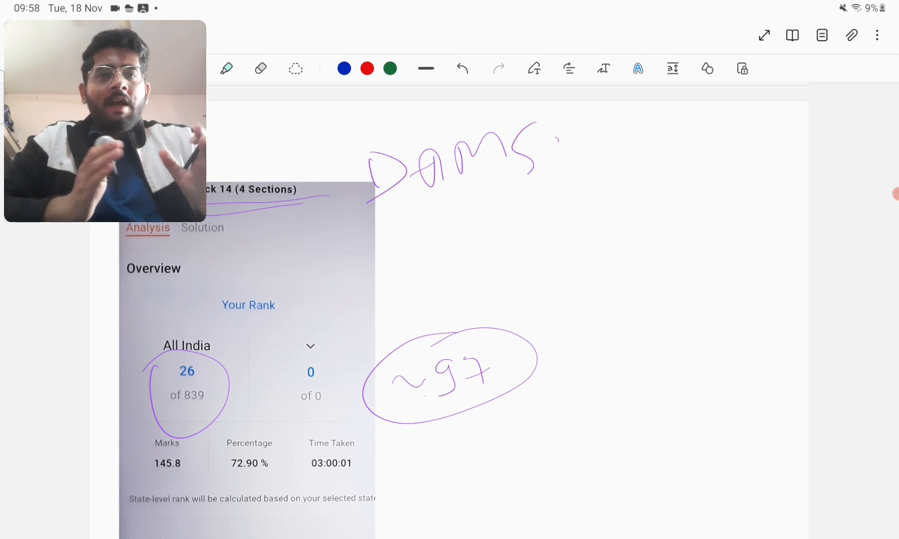
click(821, 35)
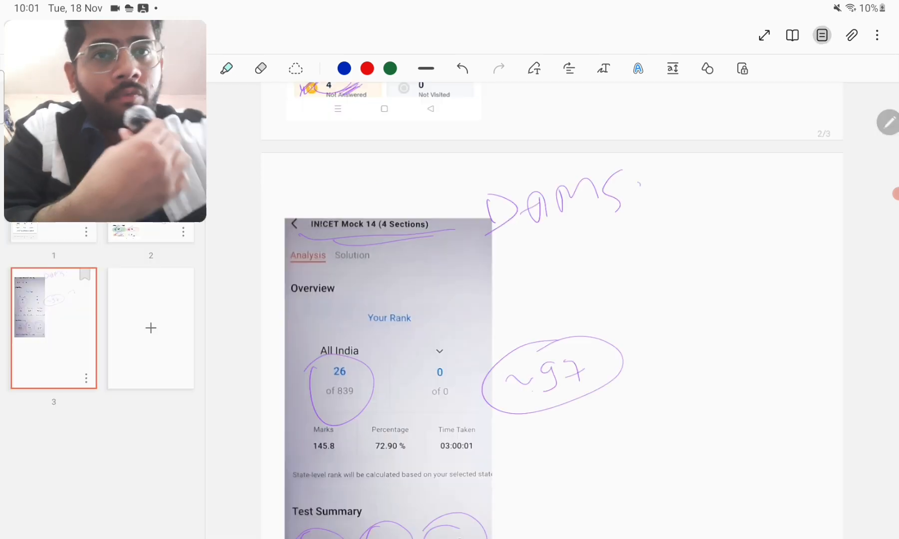